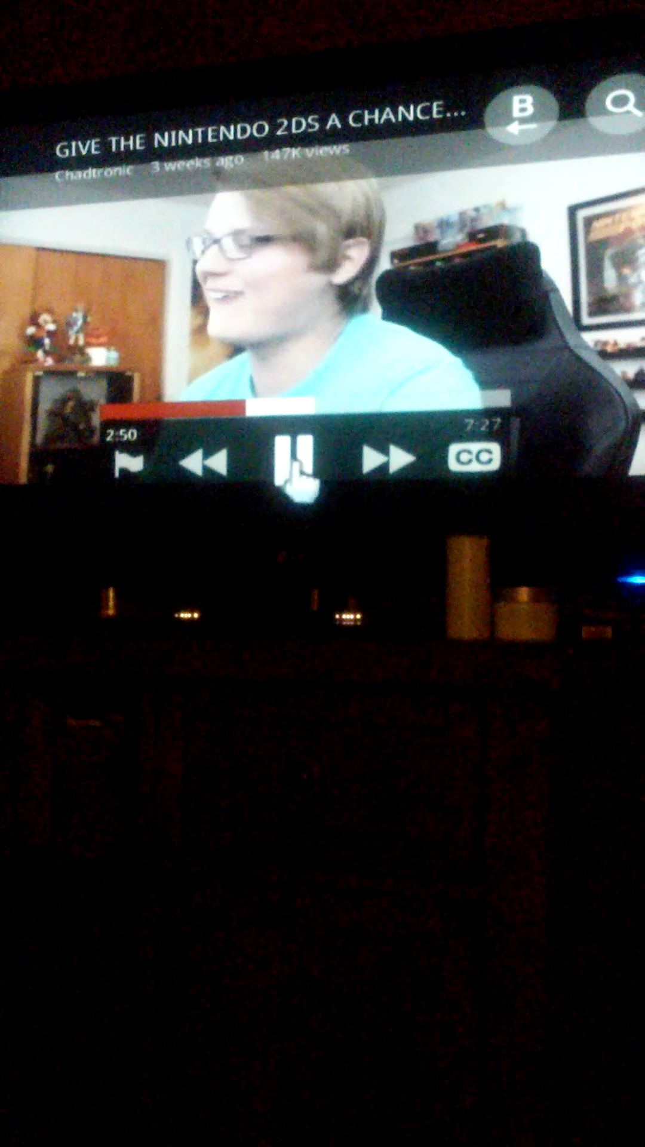
Pause 'Give the Nintendo 2DS a Chance' at 2:50 of its 7:27 runtime
{"action": "left_click", "coordinate": [291, 459]}
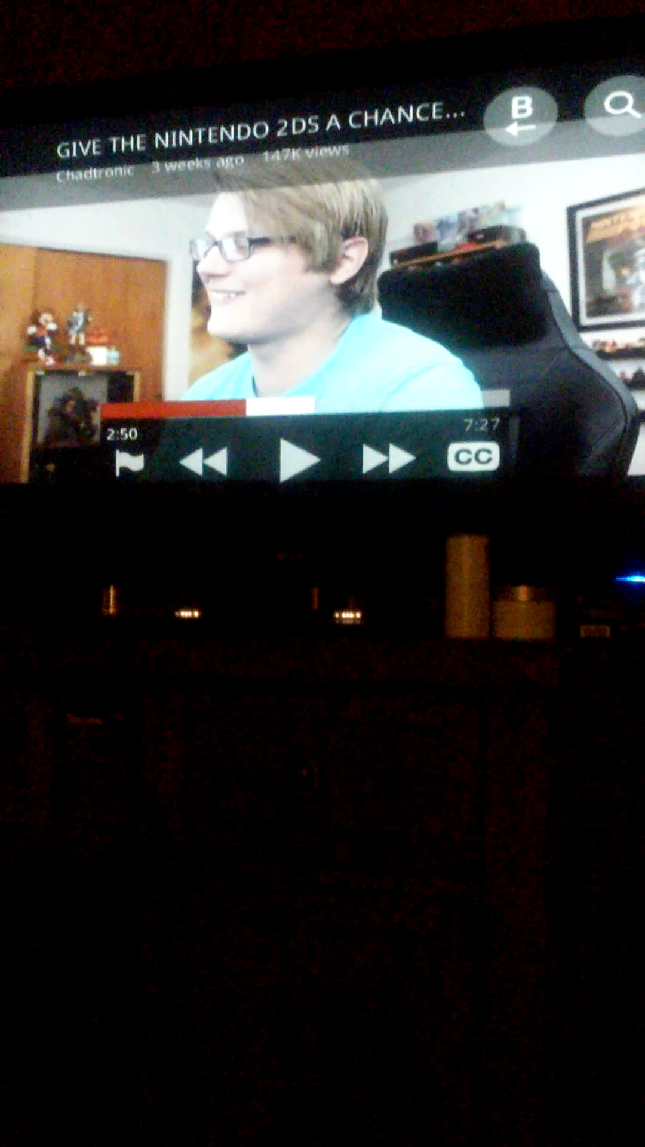